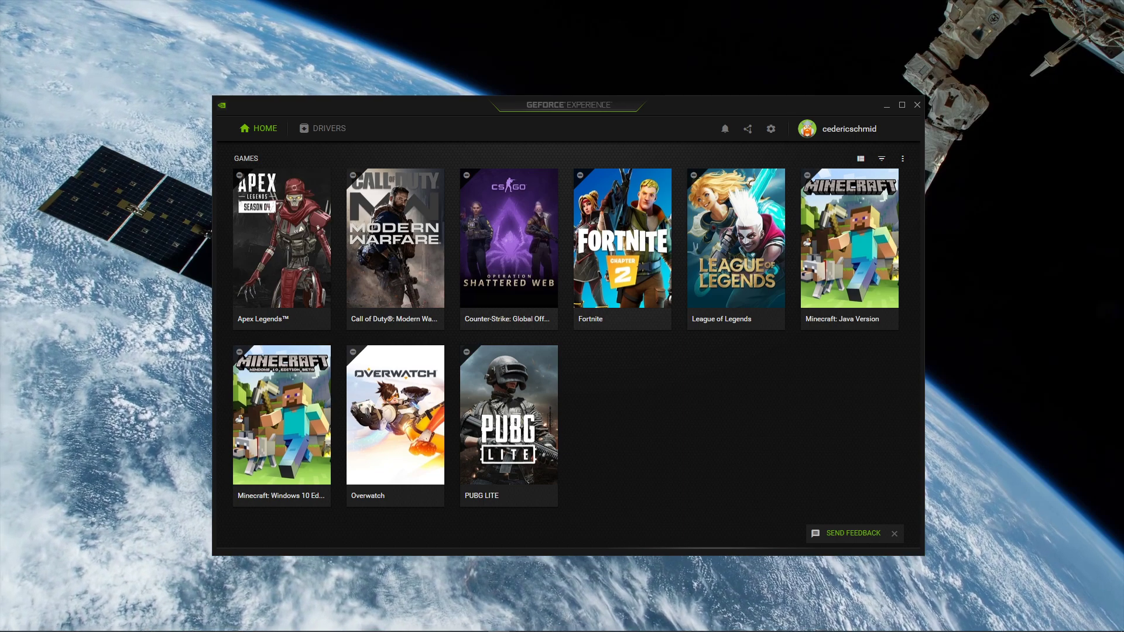
{"action": "mouse_move", "coordinate": [622, 250]}
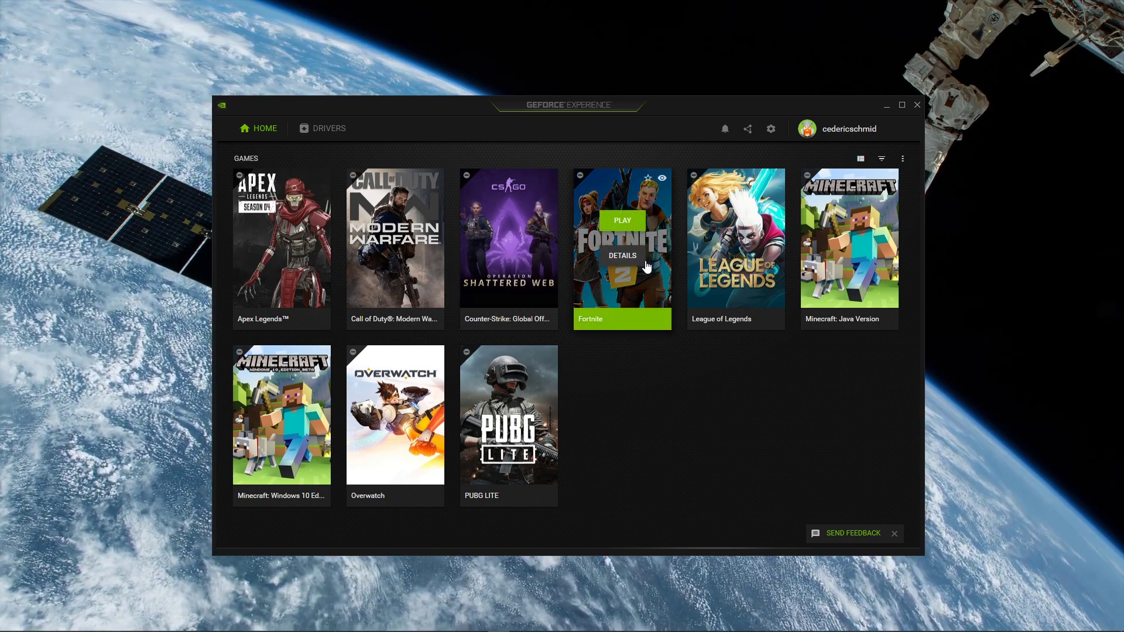
Apply Fortnite's optimal settings with Windowed Borderless chosen as the display mode
{"action": "left_click", "coordinate": [621, 255]}
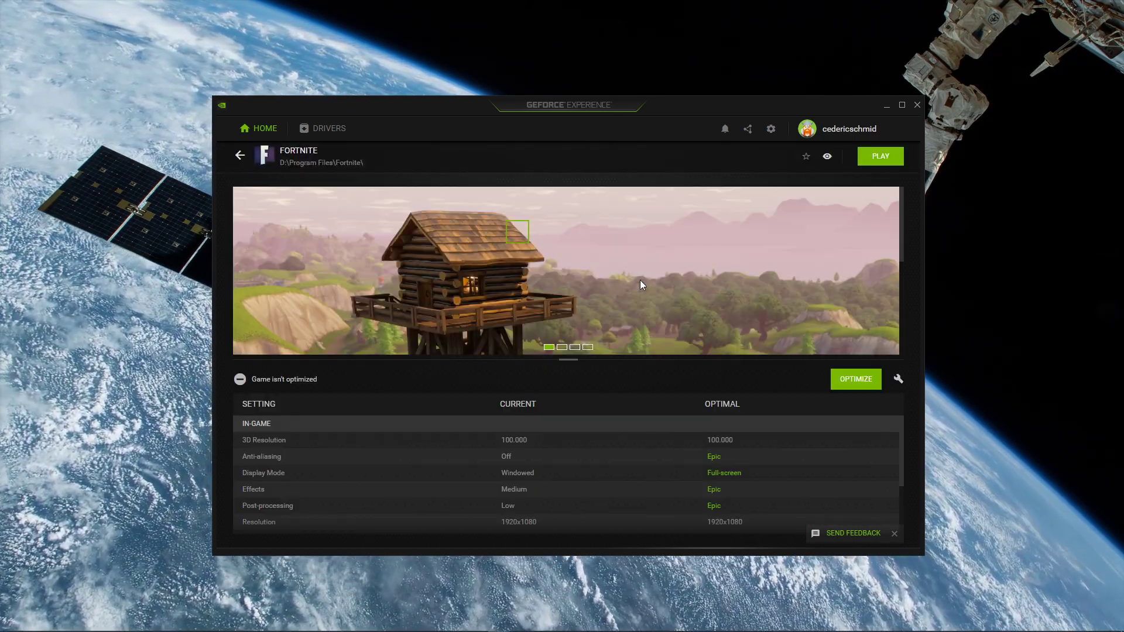
{"action": "left_click", "coordinate": [898, 379]}
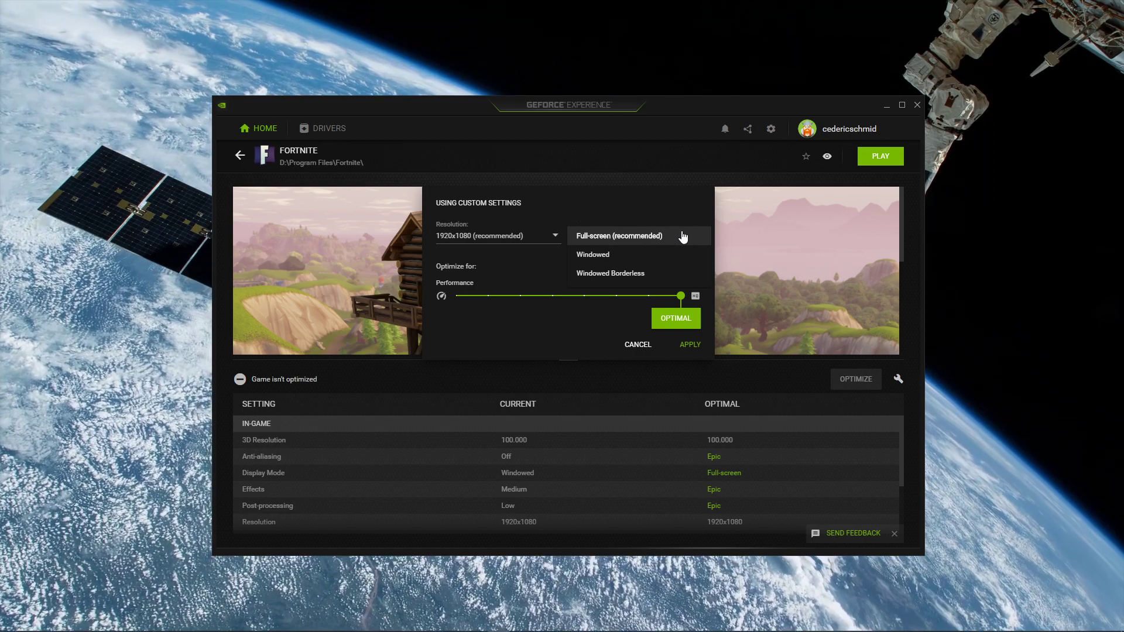
{"action": "mouse_move", "coordinate": [588, 282]}
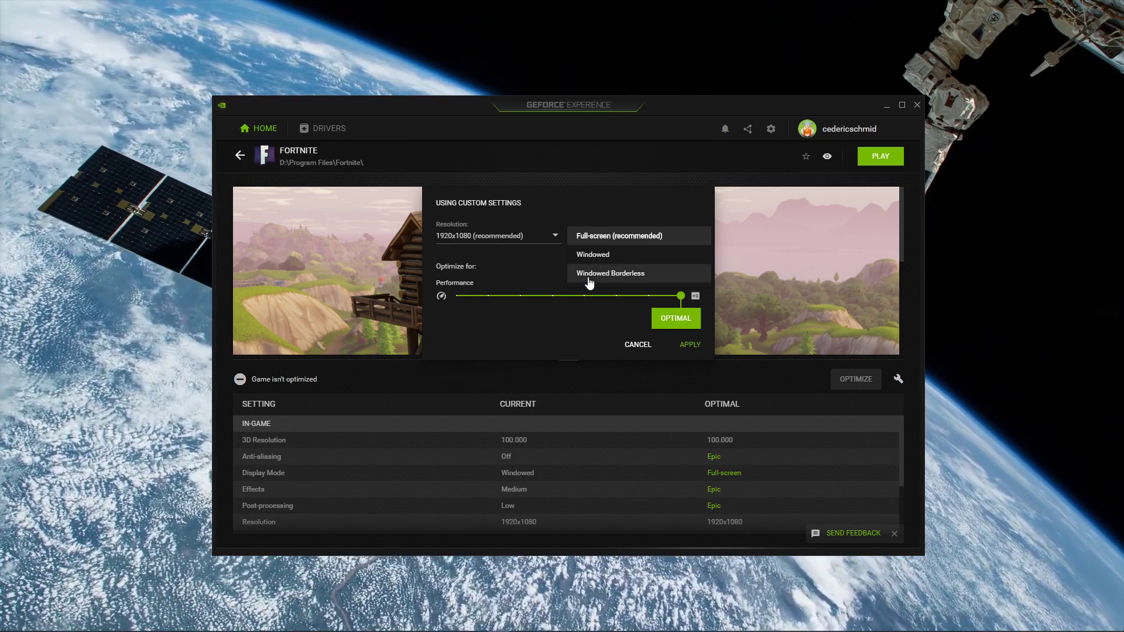
{"action": "left_click", "coordinate": [610, 272]}
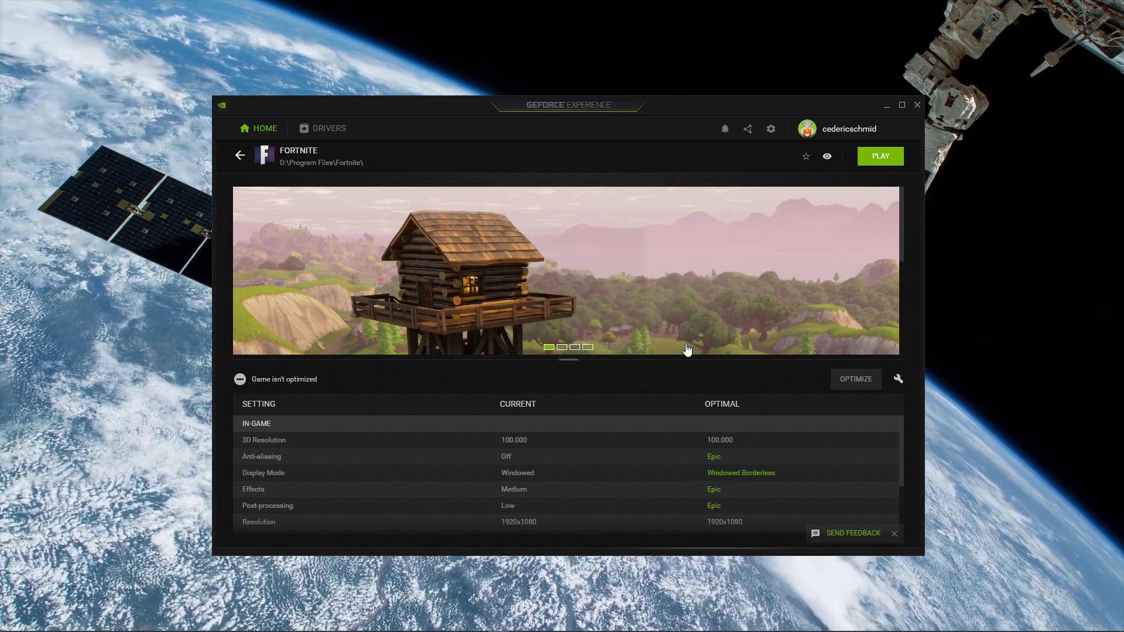
{"action": "left_click", "coordinate": [854, 378]}
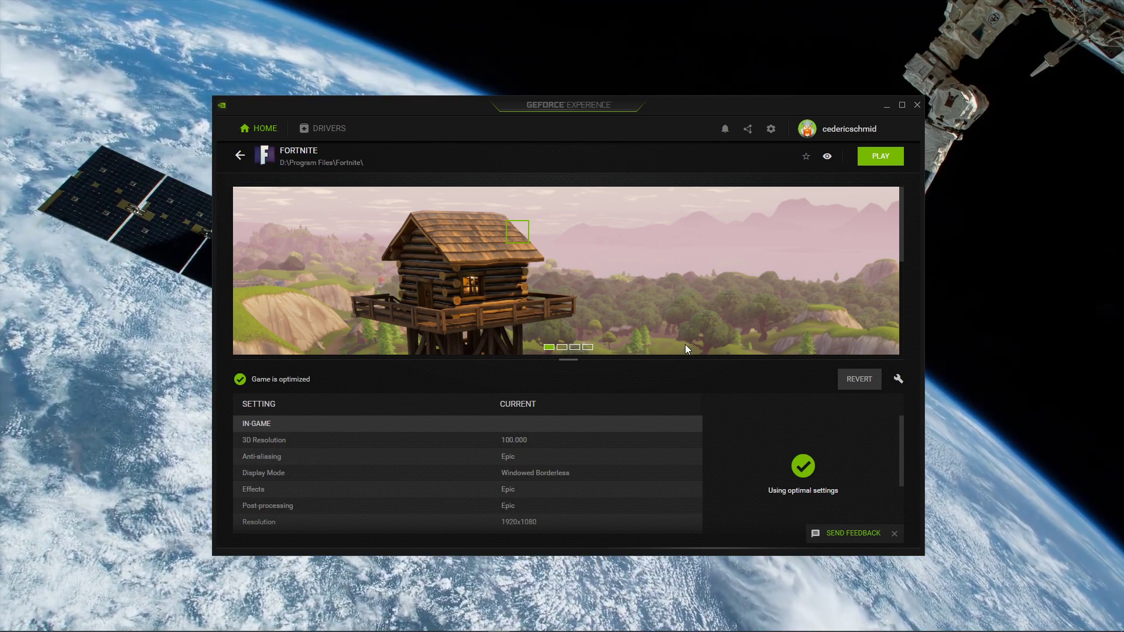
{"action": "scroll", "scroll_direction": "down", "scroll_amount": 3}
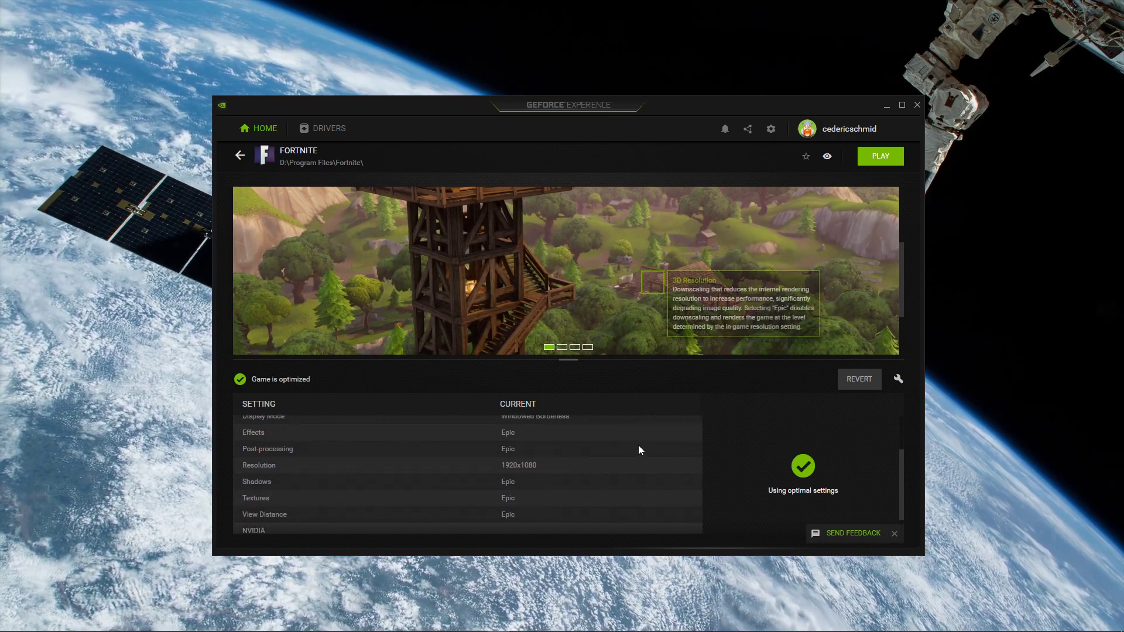
{"action": "scroll", "scroll_direction": "up", "scroll_amount": 3}
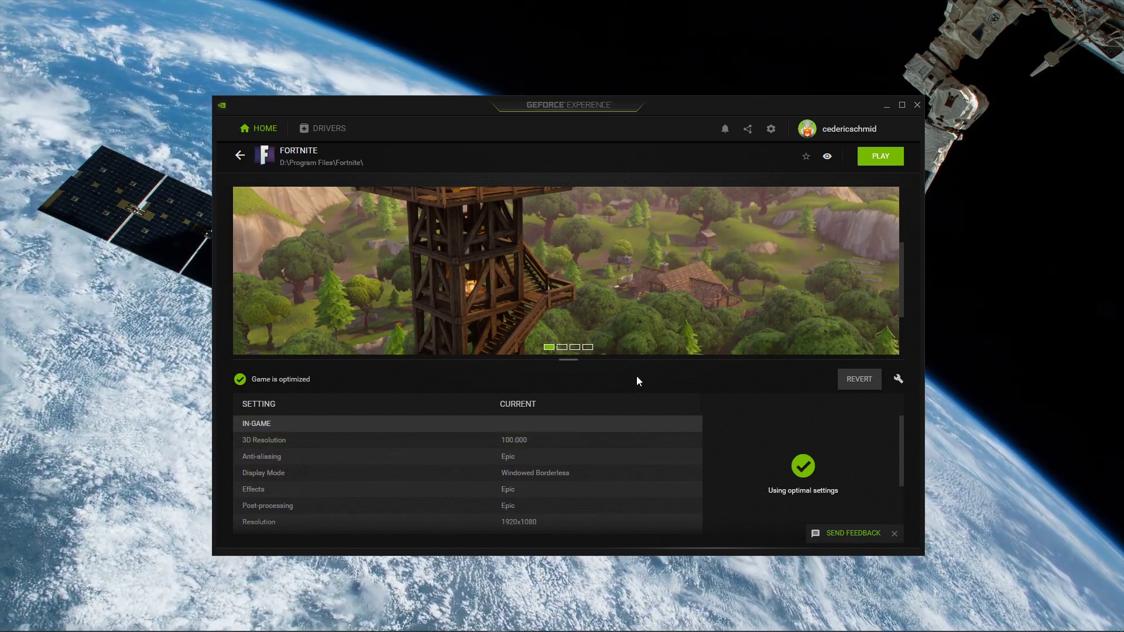
{"action": "mouse_move", "coordinate": [329, 129]}
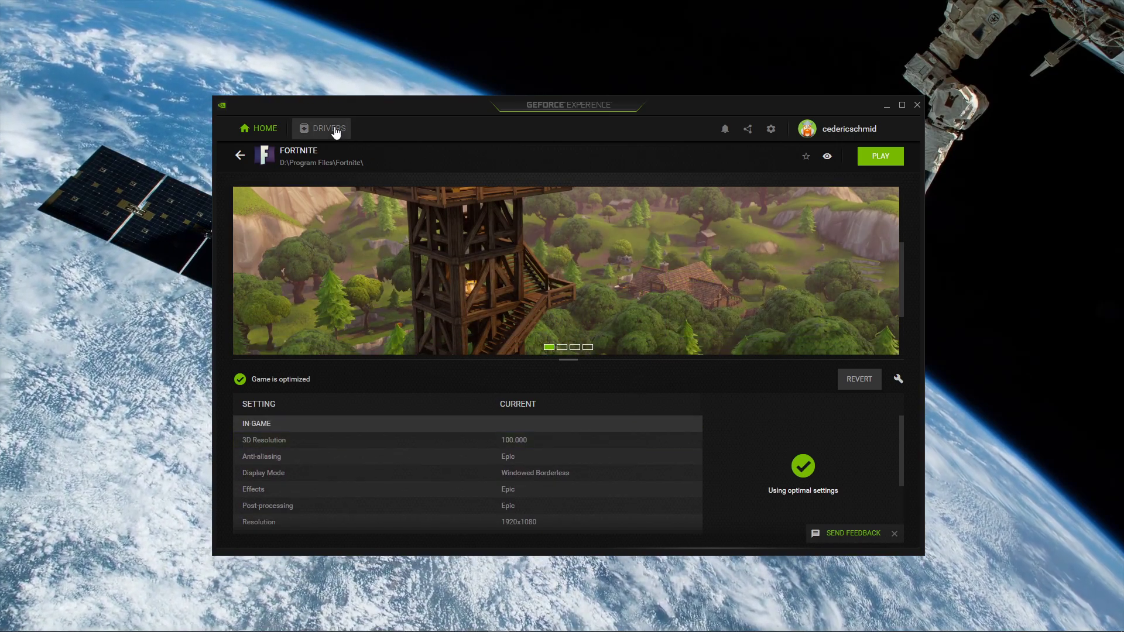
View the Drivers page and re-expand the Game Ready Driver 445.87 details
{"action": "left_click", "coordinate": [327, 129]}
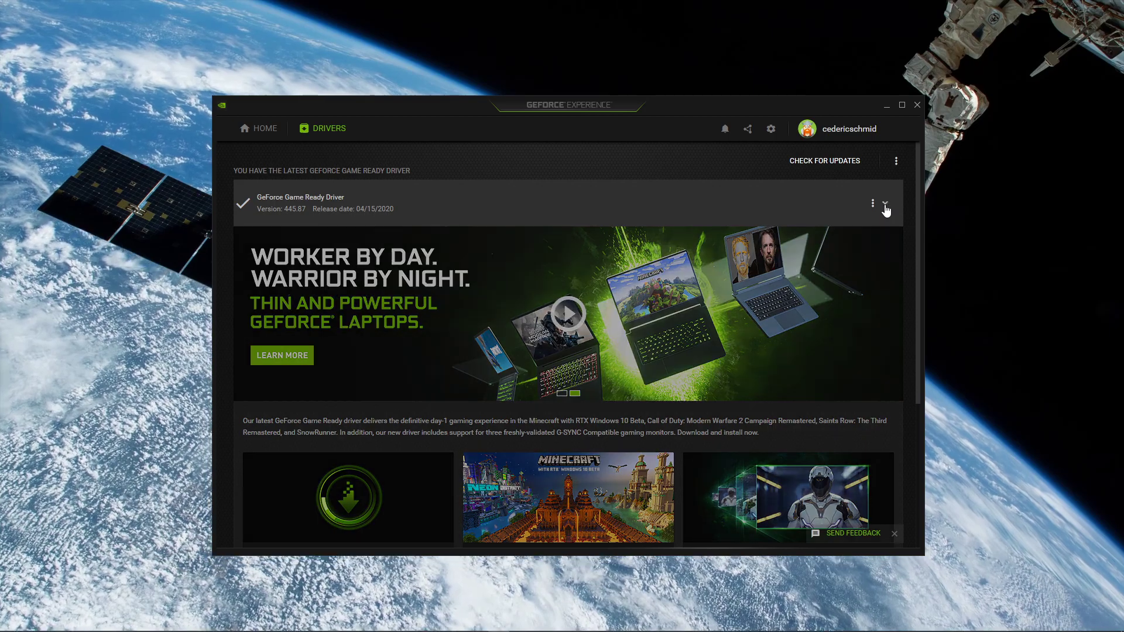
{"action": "left_click", "coordinate": [884, 202]}
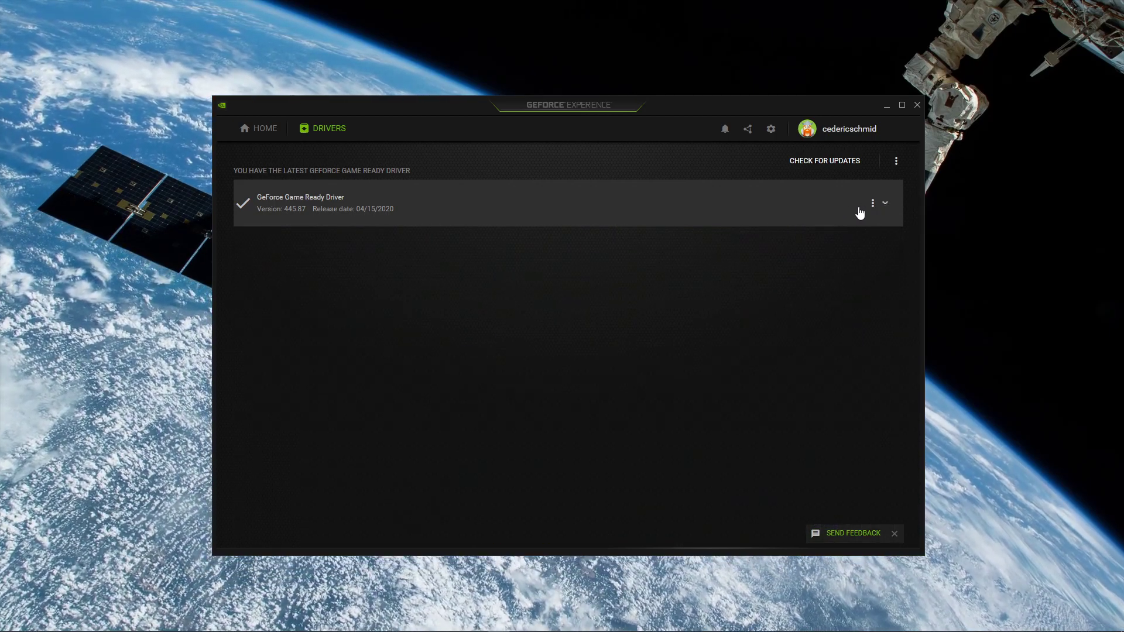
{"action": "left_click", "coordinate": [885, 203]}
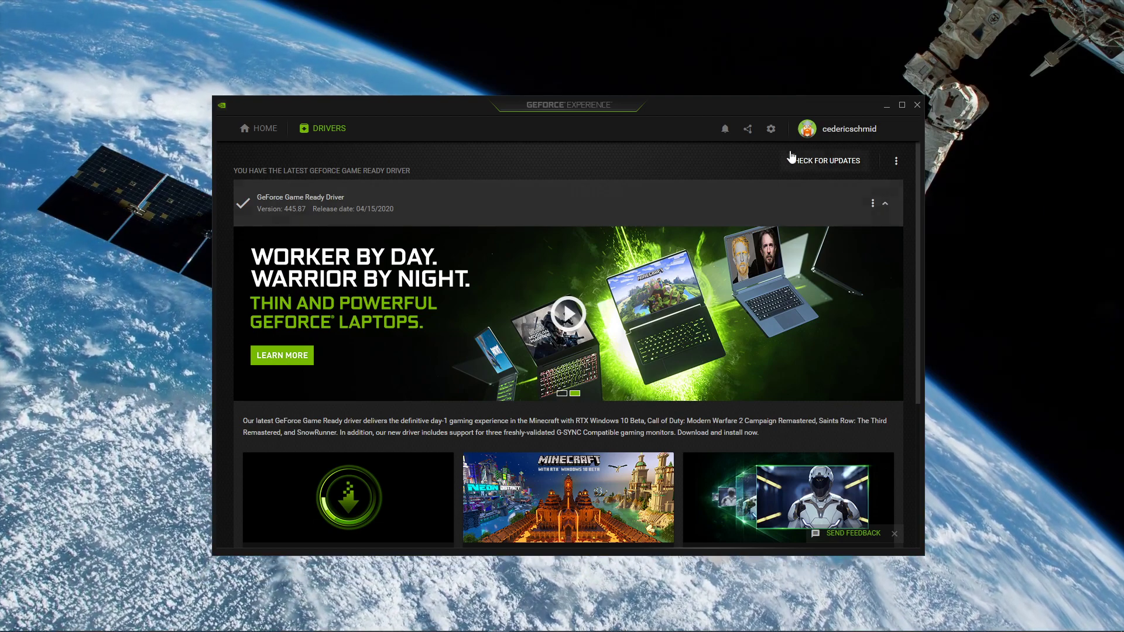
Switch the In-Game Overlay toggle off in General settings
{"action": "left_click", "coordinate": [770, 129]}
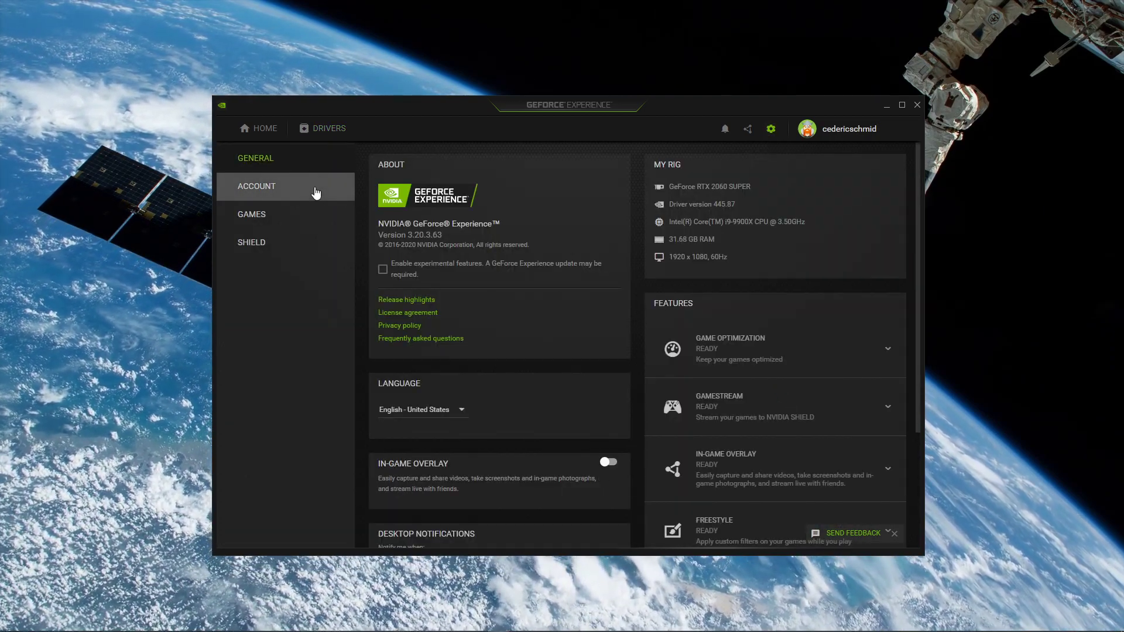
{"action": "scroll", "scroll_direction": "down", "scroll_amount": 3}
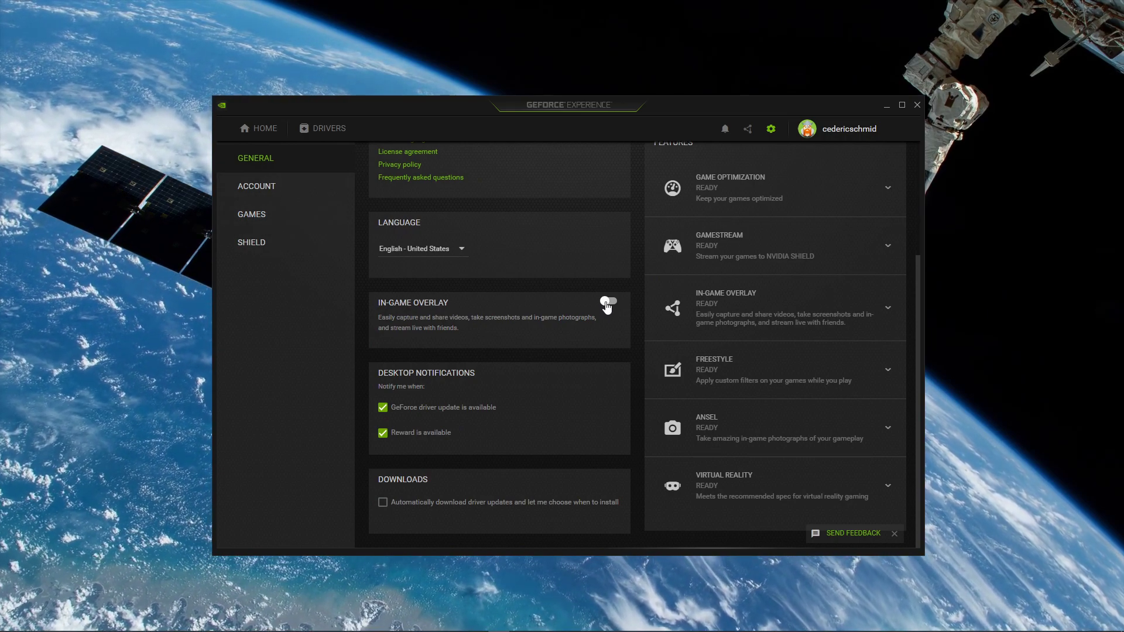
{"action": "mouse_move", "coordinate": [606, 307]}
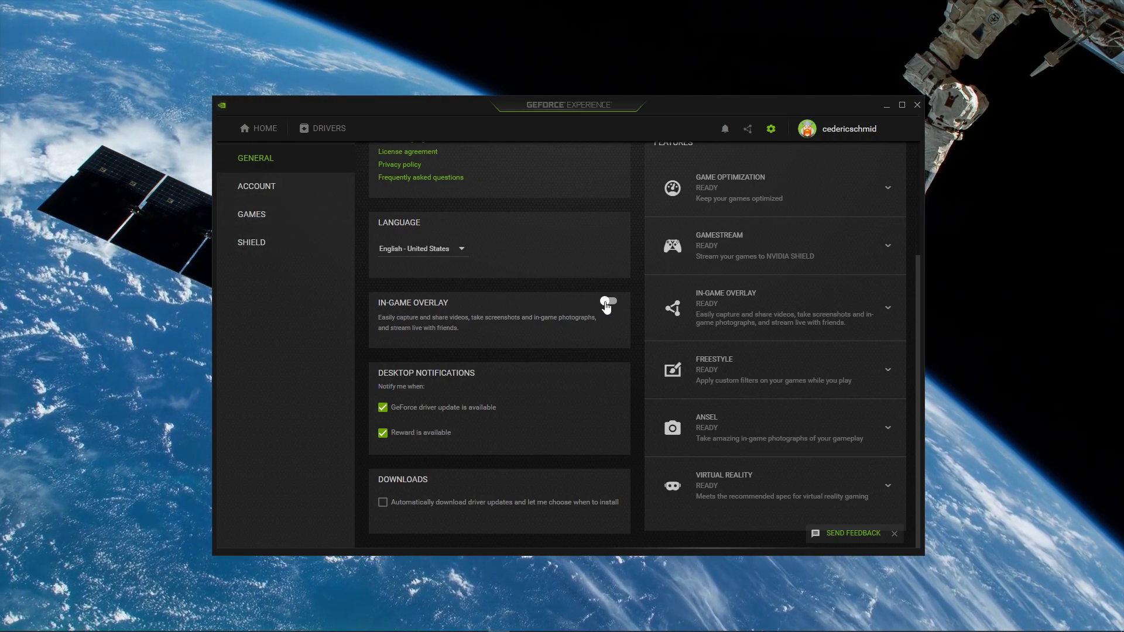
{"action": "left_click", "coordinate": [607, 301]}
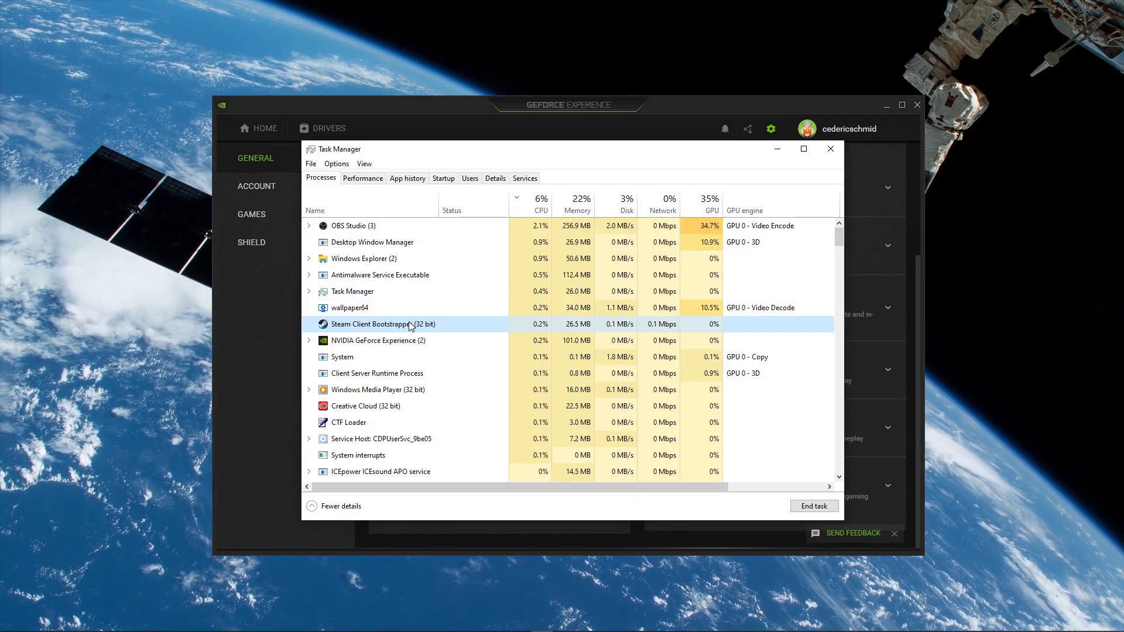
Select the Steam Client WebHelper process in the Processes list
{"action": "scroll", "scroll_direction": "down", "scroll_amount": 3}
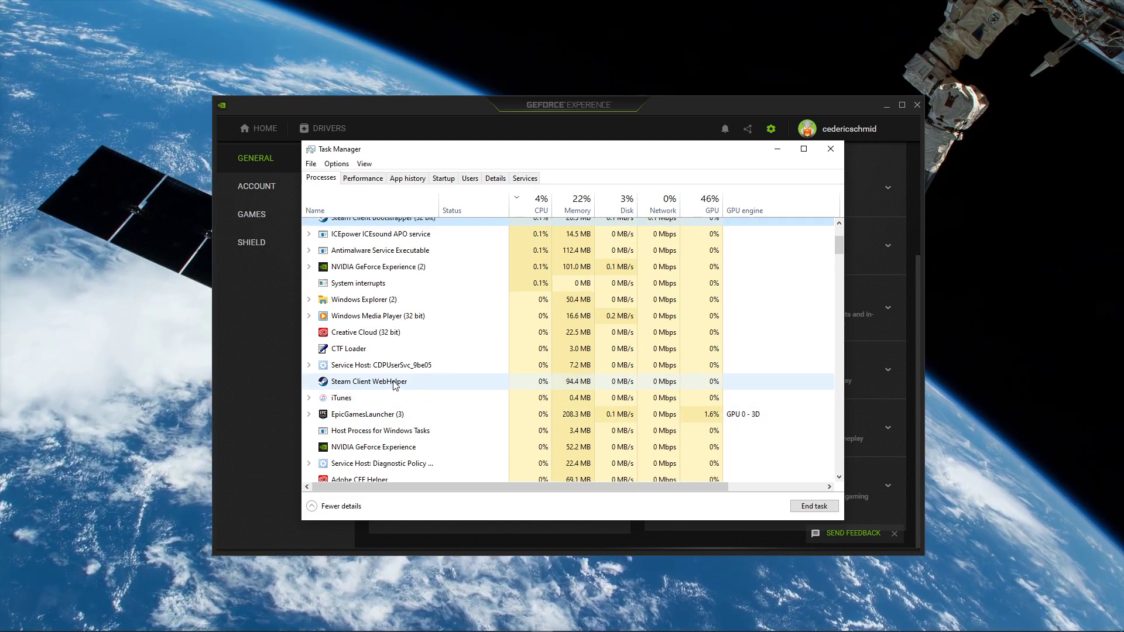
{"action": "left_click", "coordinate": [814, 506]}
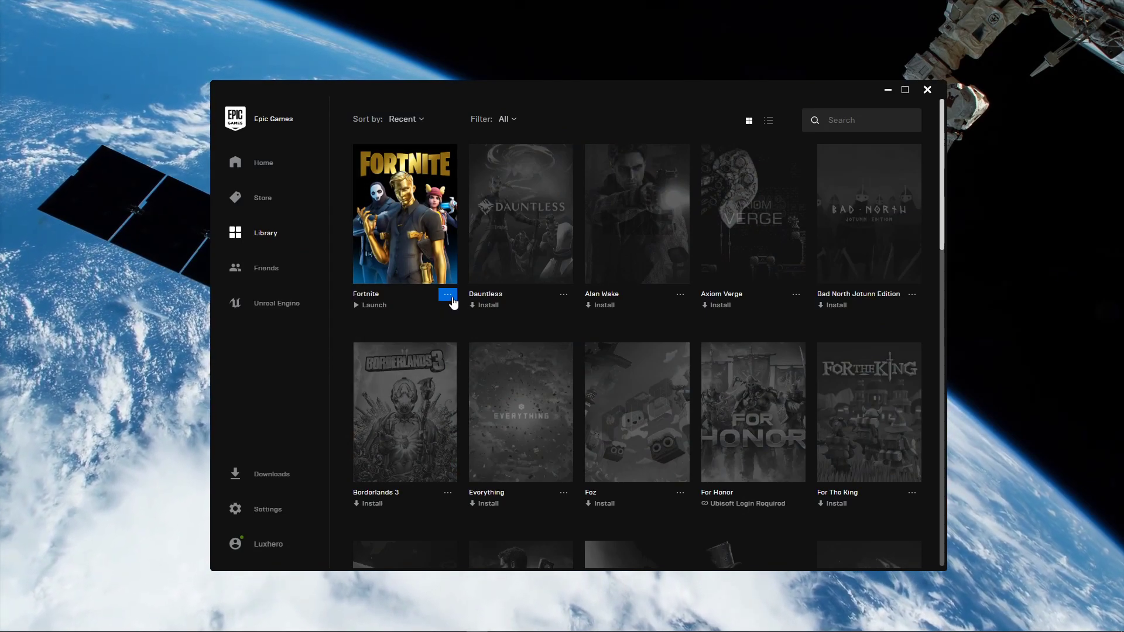
{"action": "mouse_move", "coordinate": [322, 373]}
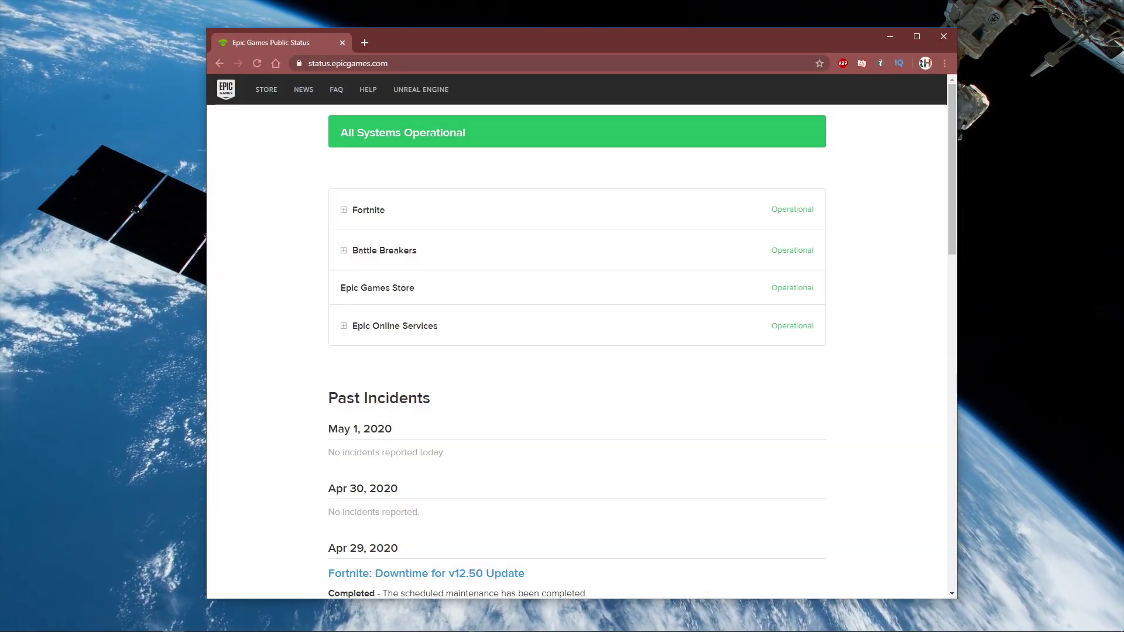
Expand Fortnite's service statuses to confirm all operational, then collapse the list
{"action": "left_click", "coordinate": [343, 210]}
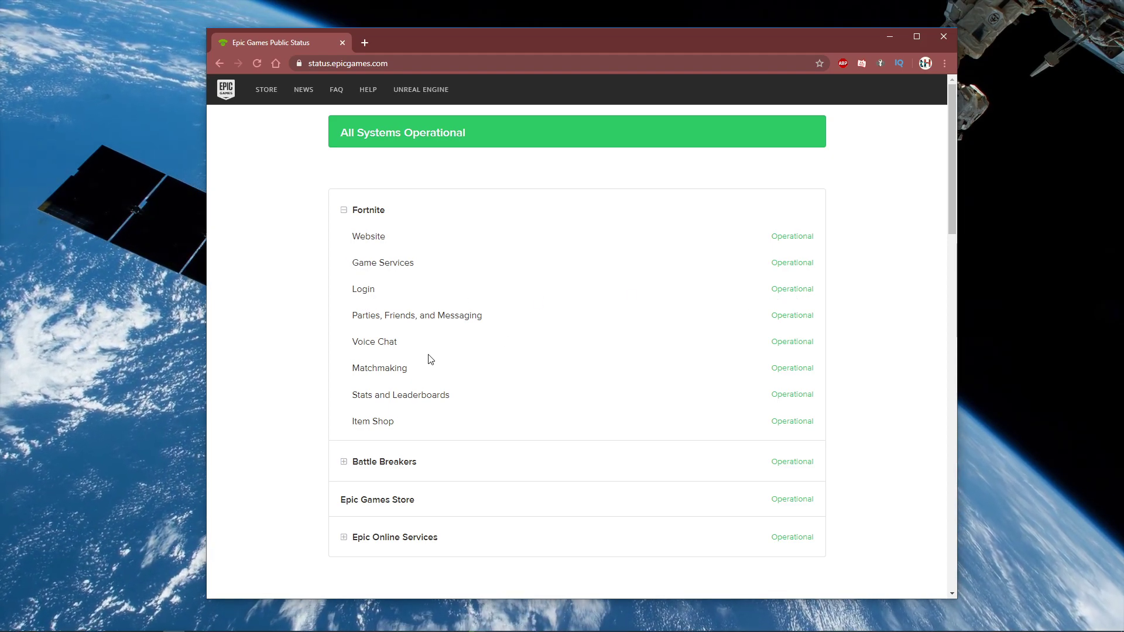
{"action": "mouse_move", "coordinate": [371, 412]}
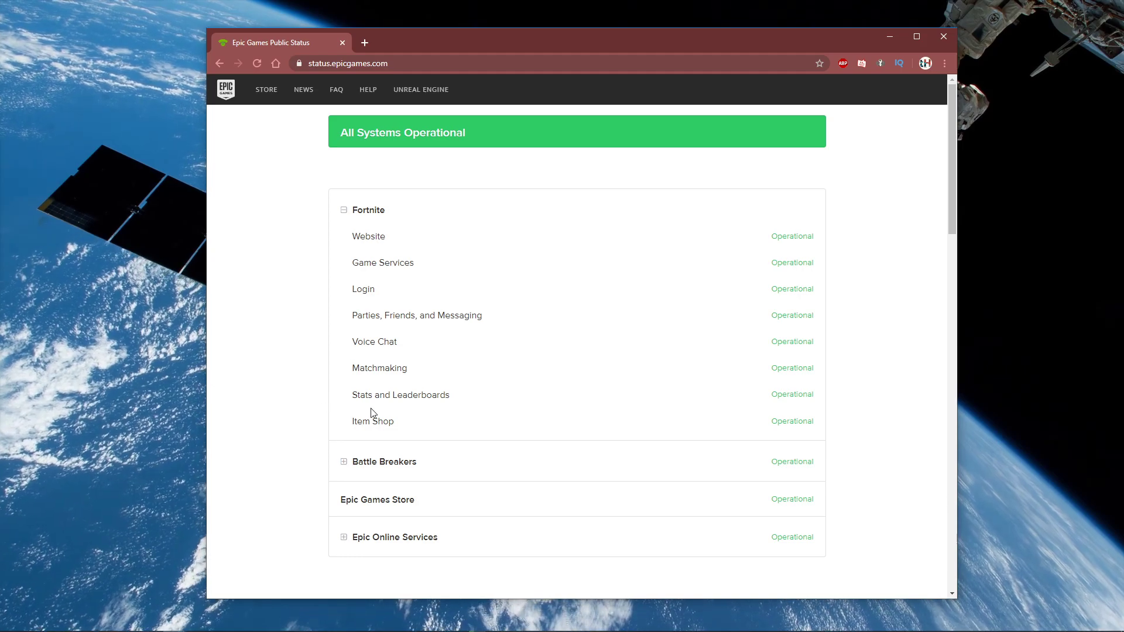
{"action": "left_click", "coordinate": [343, 210]}
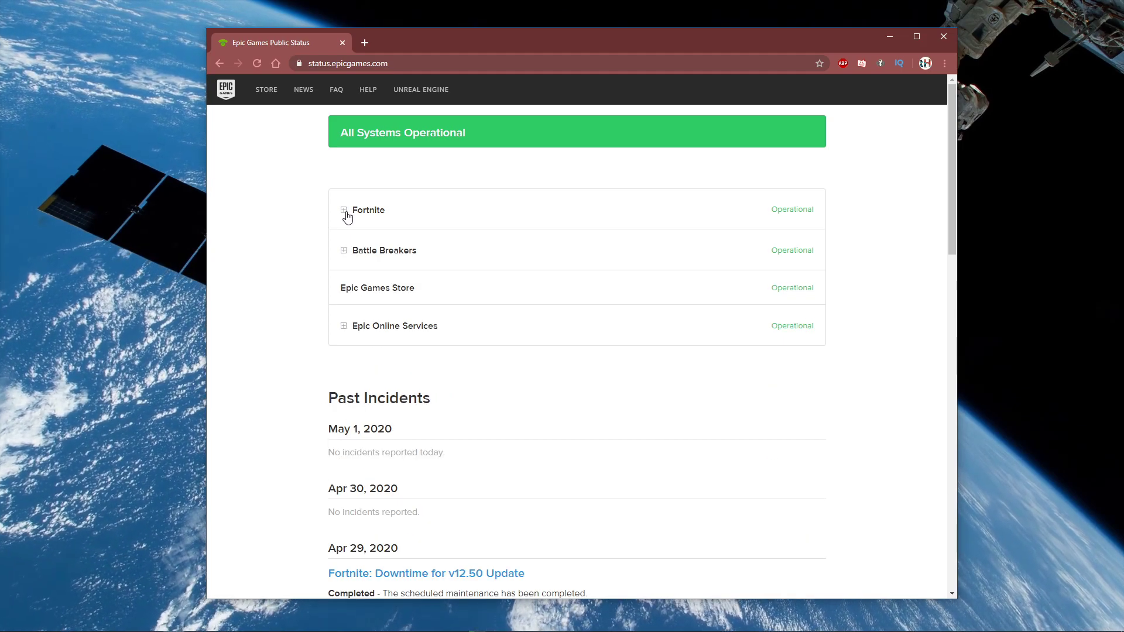